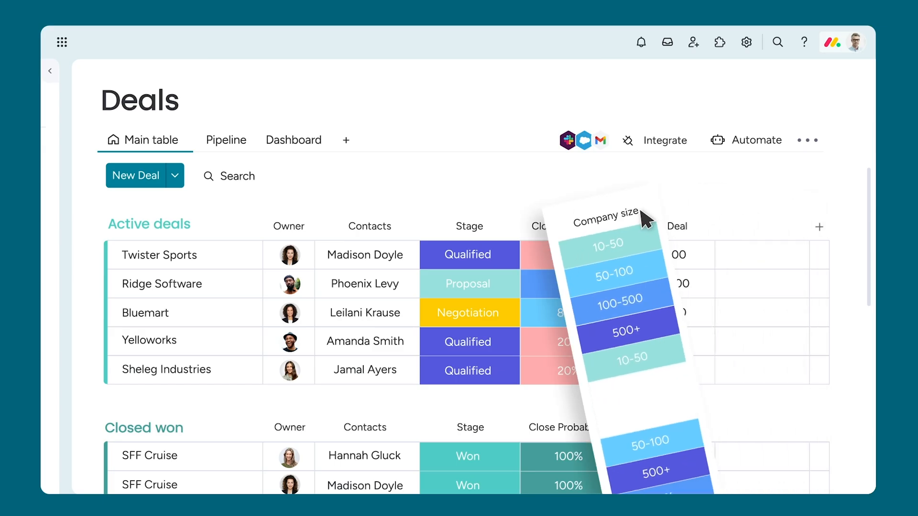
# Step: View the Deals board as a pipeline with the Company size column showing
pyautogui.click(225, 139)
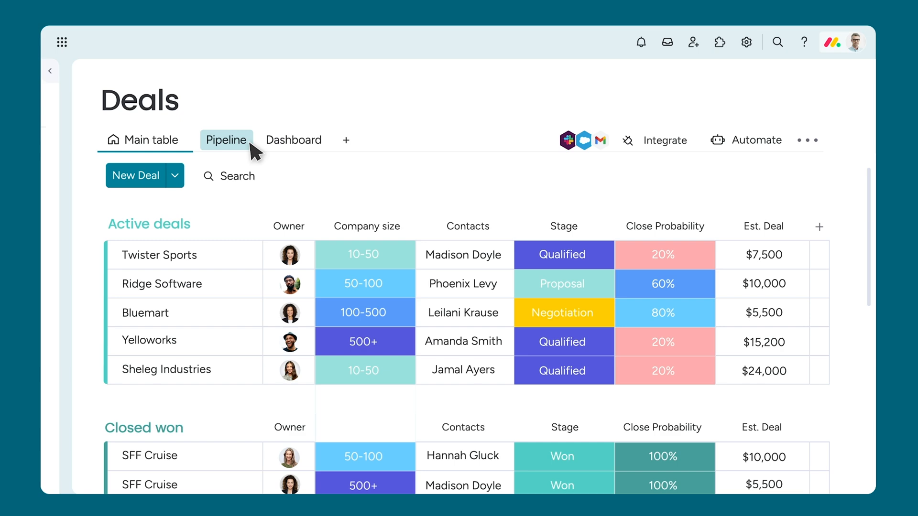
pyautogui.click(225, 139)
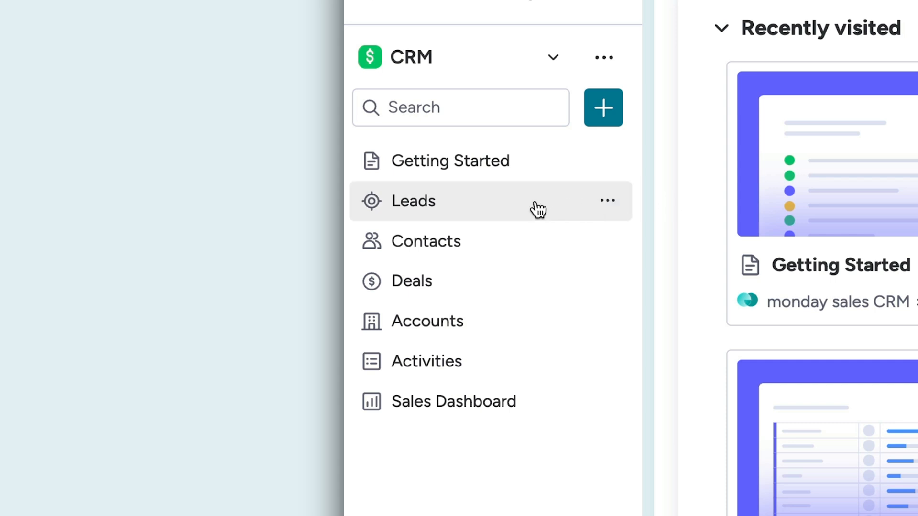
# Step: Explore the Leads board's New lead options, capture form and integrations, ending on the Main Table
pyautogui.click(413, 201)
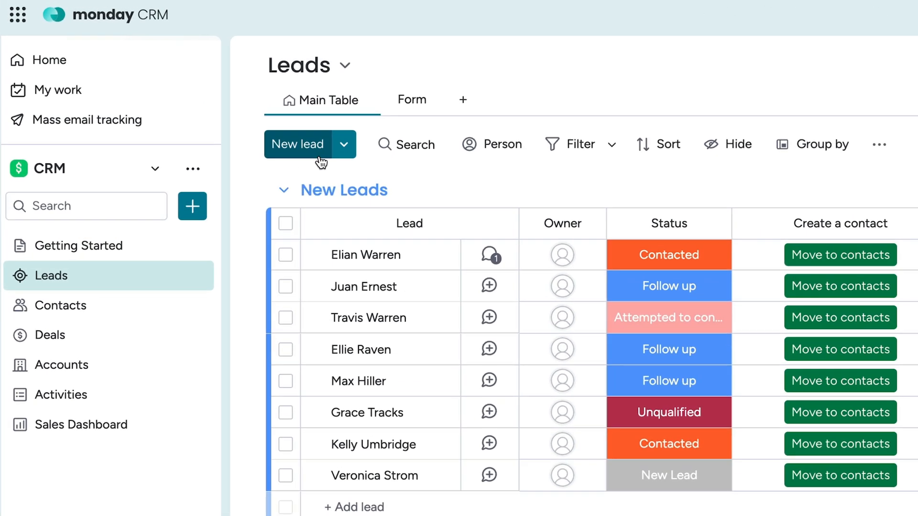
pyautogui.click(346, 144)
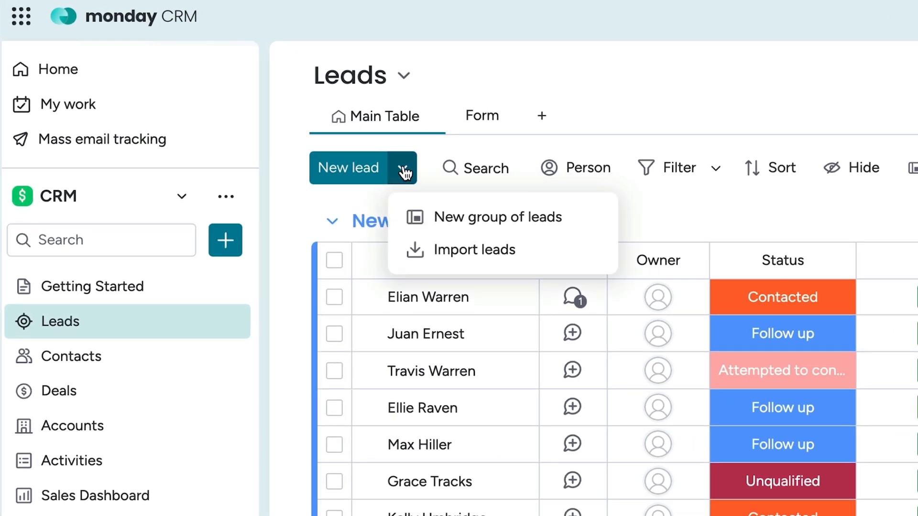
pyautogui.click(481, 115)
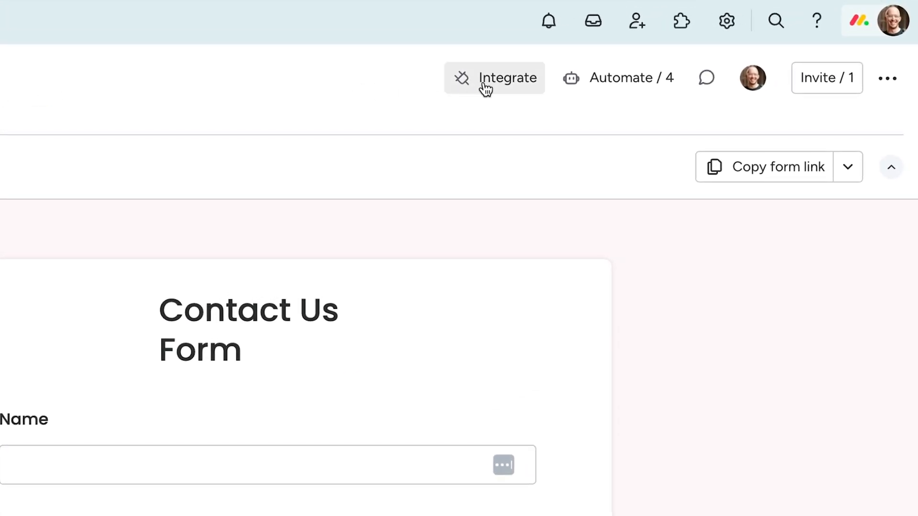
pyautogui.click(494, 77)
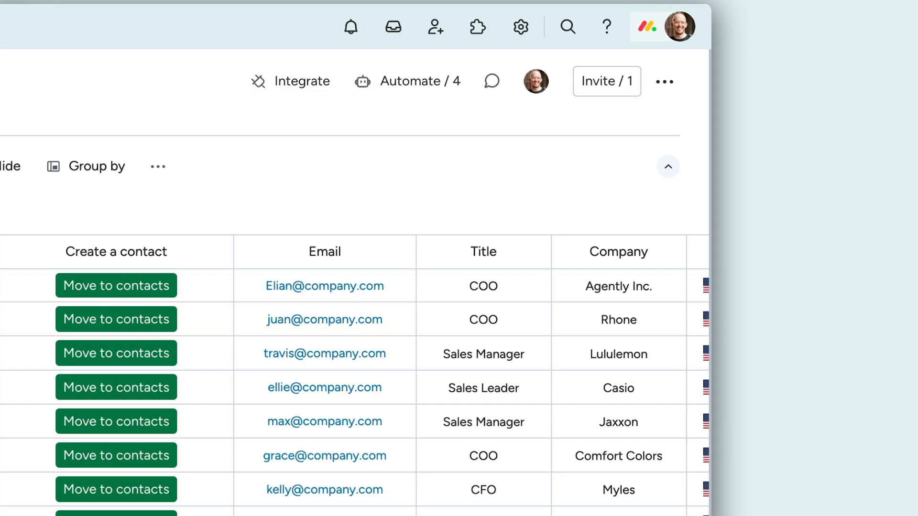
pyautogui.click(665, 81)
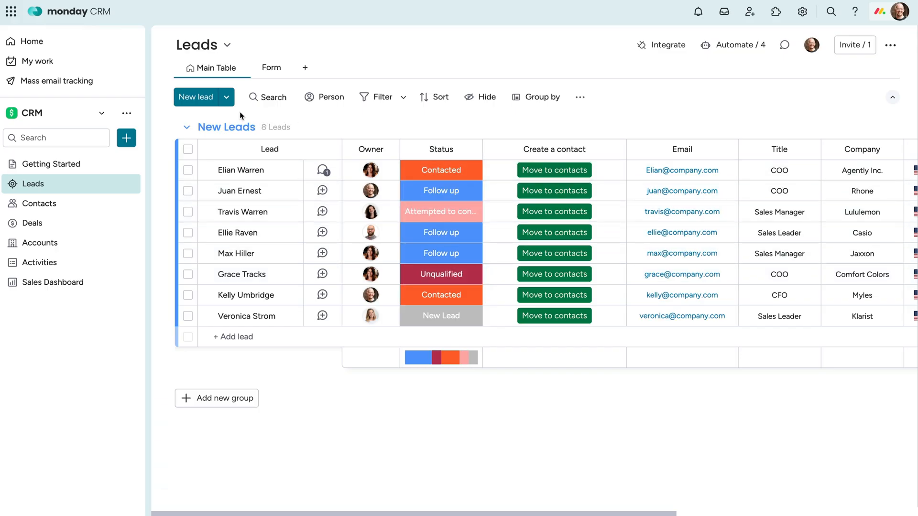
pyautogui.click(196, 96)
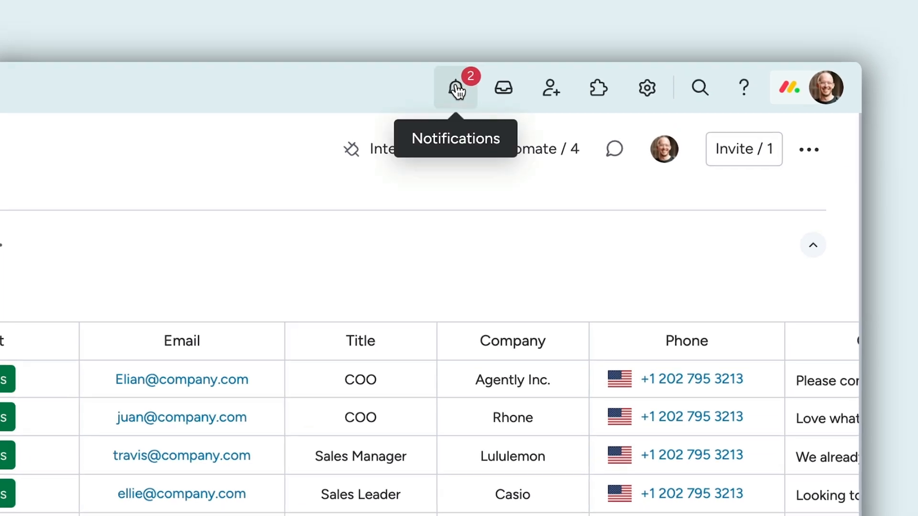
pyautogui.click(455, 88)
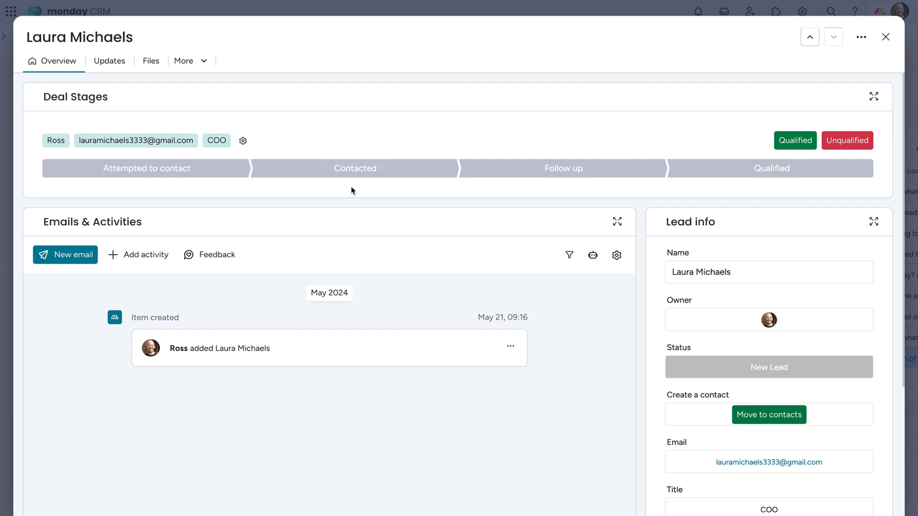
pyautogui.click(65, 254)
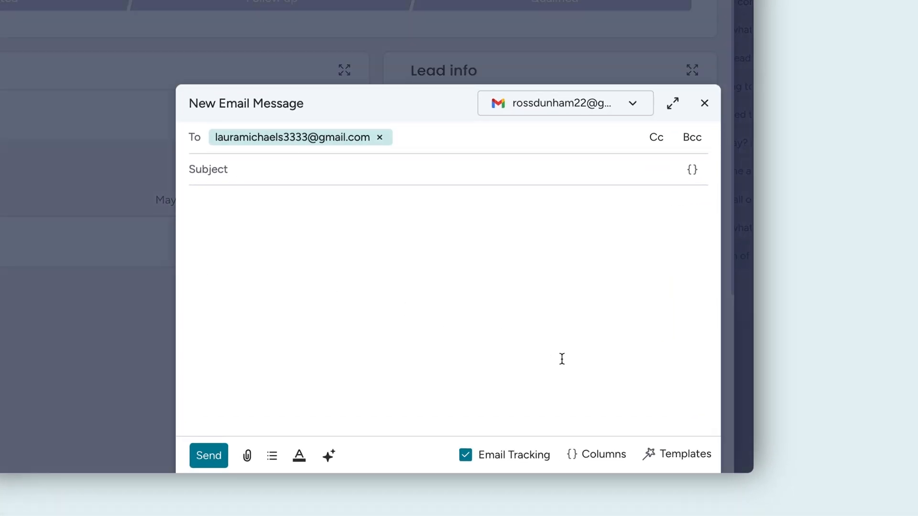
pyautogui.click(676, 453)
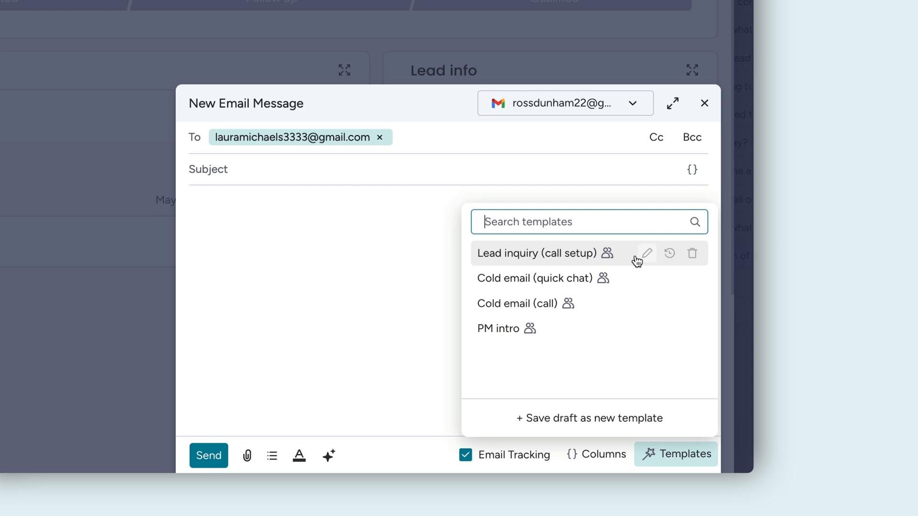
pyautogui.click(536, 252)
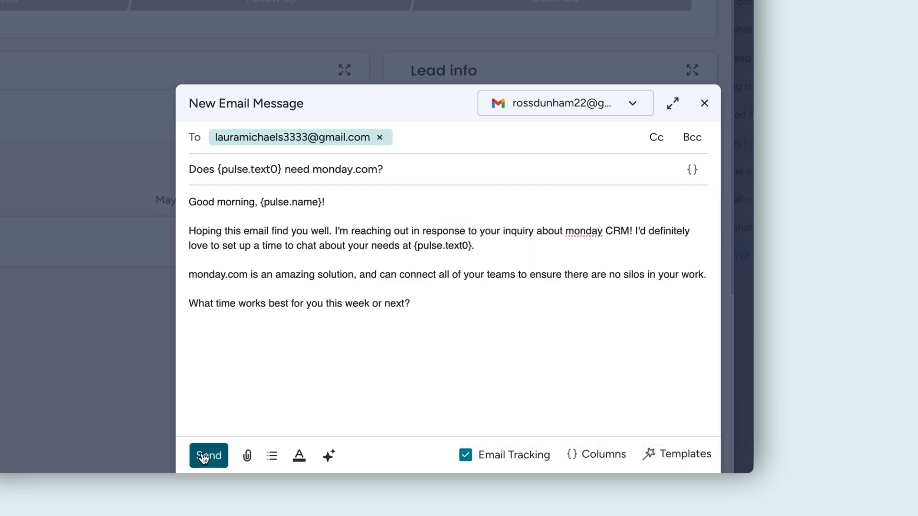
pyautogui.click(208, 455)
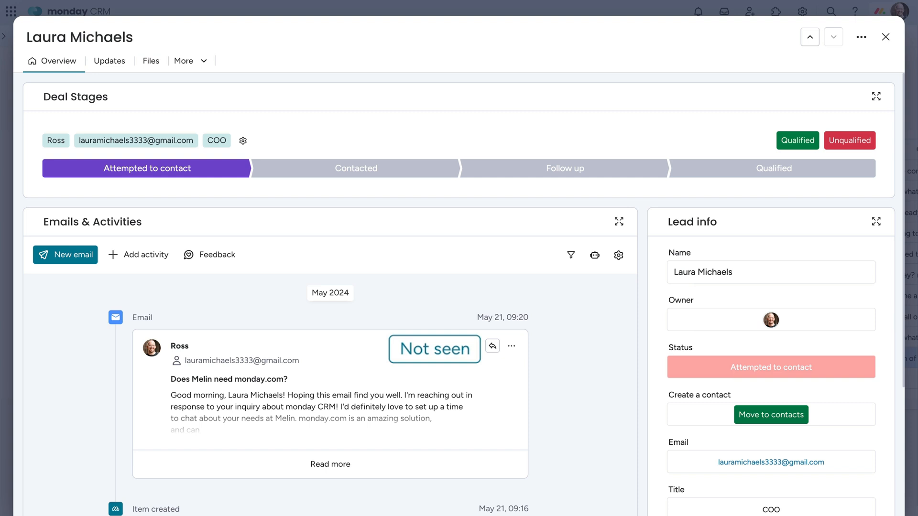
# Step: Review Laura's reply and the May 23 meeting, then return to the Leads table
pyautogui.click(355, 168)
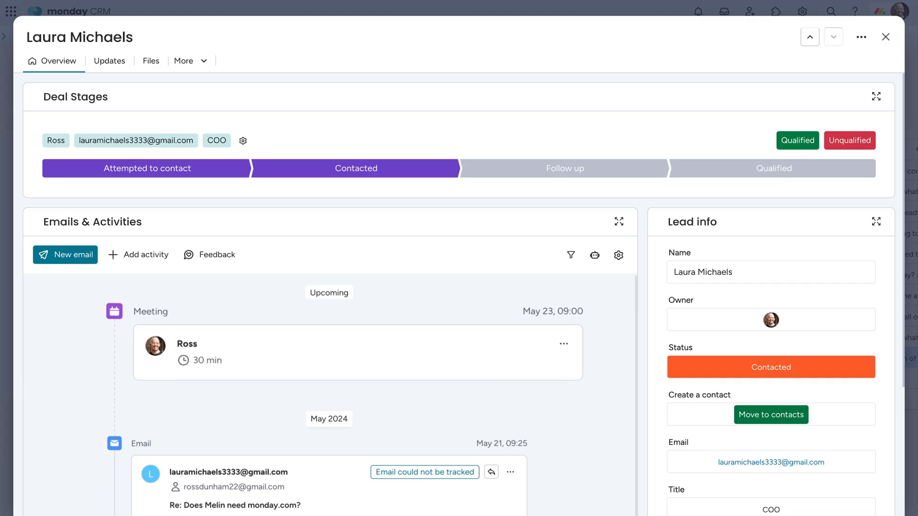
pyautogui.click(886, 36)
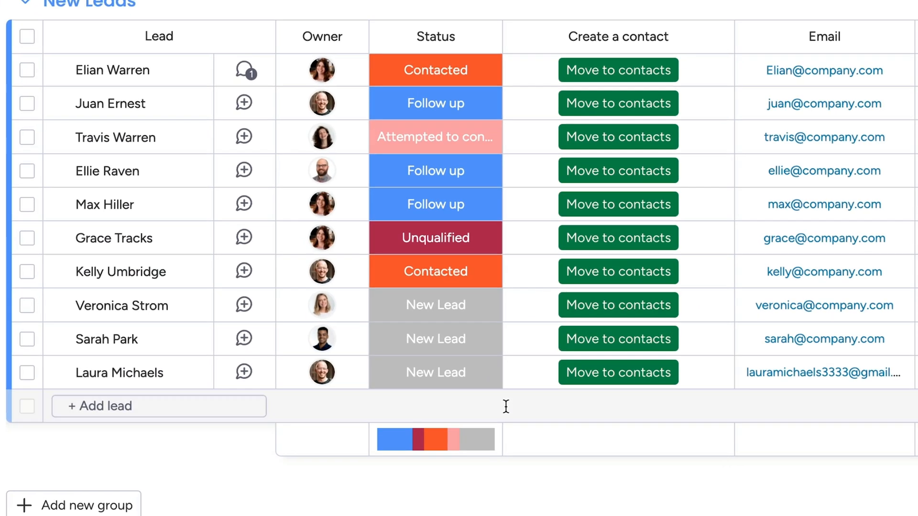
pyautogui.click(435, 372)
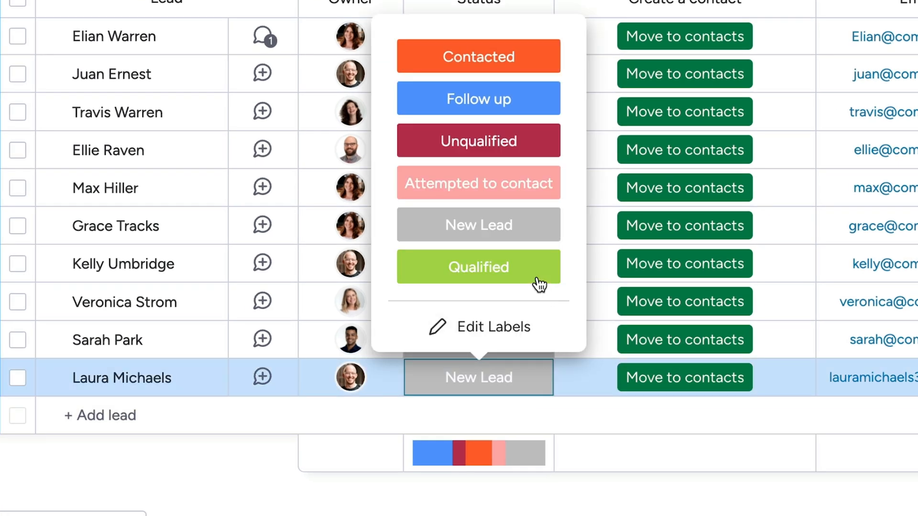
pyautogui.click(478, 266)
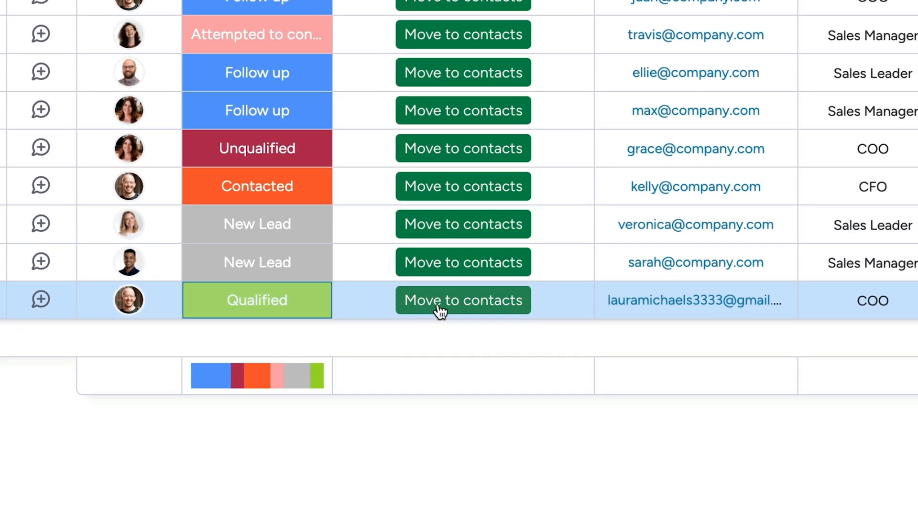
pyautogui.click(462, 299)
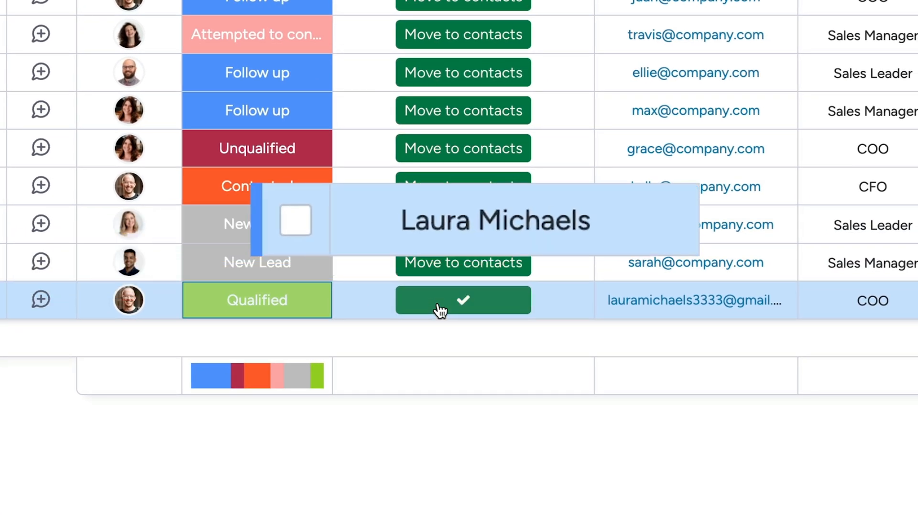
pyautogui.click(463, 300)
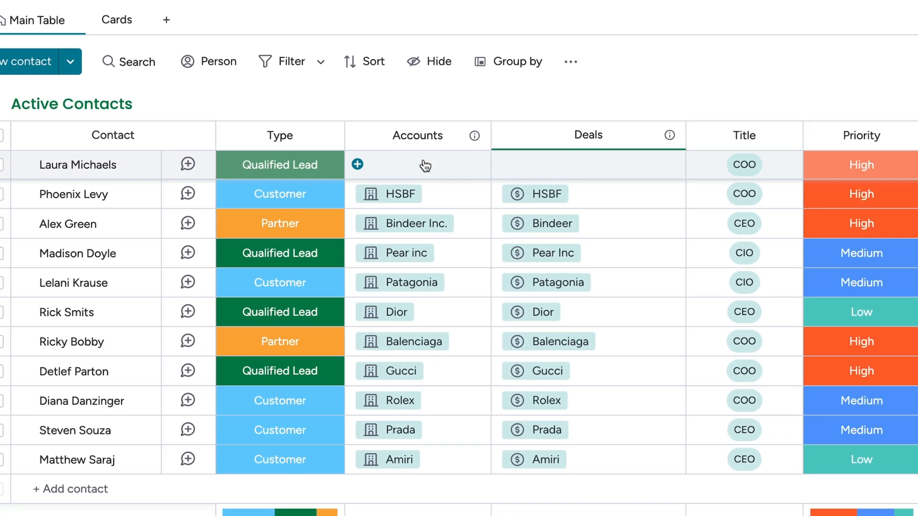
pyautogui.click(357, 164)
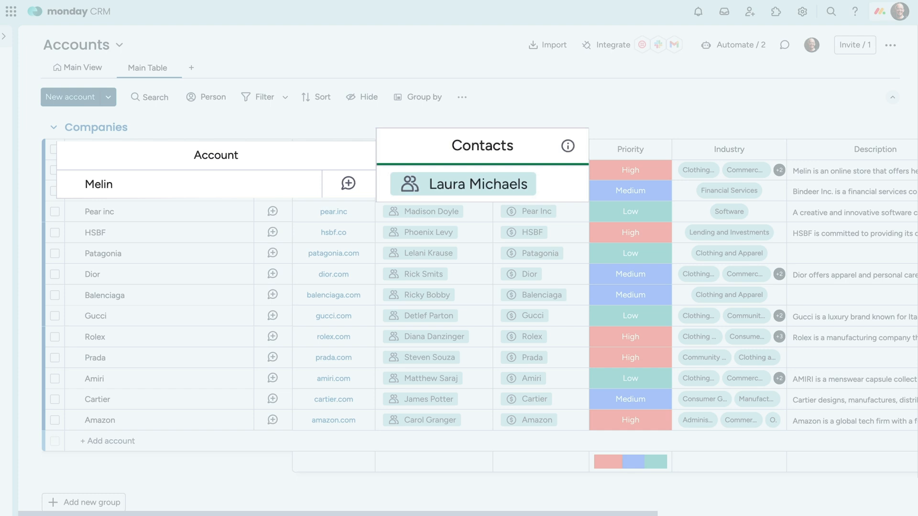
pyautogui.click(476, 184)
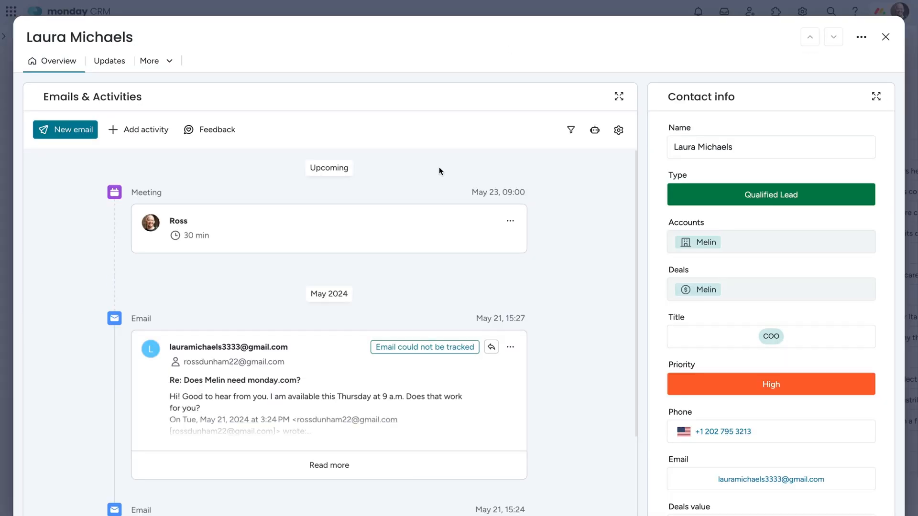
pyautogui.scroll(-3)
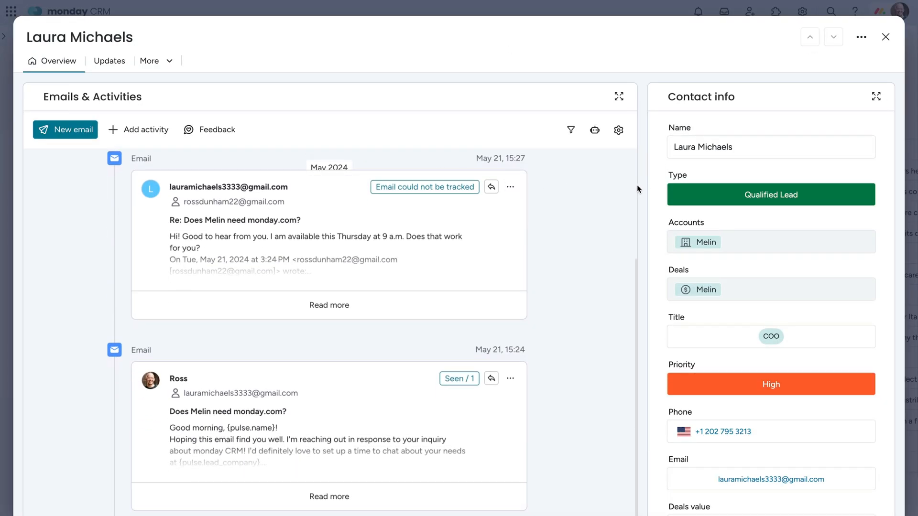
pyautogui.scroll(-3)
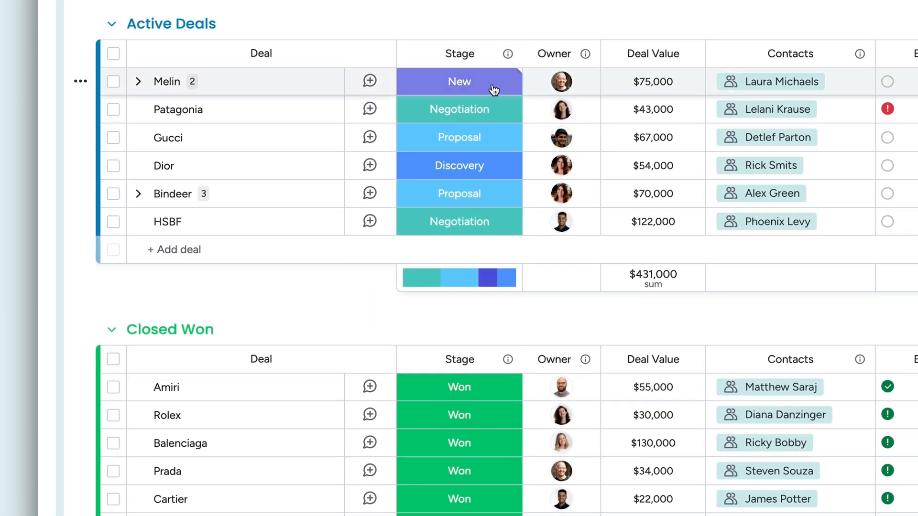
# Step: Move the Melin deal to Discovery and add a Contract sent stage label
pyautogui.click(458, 221)
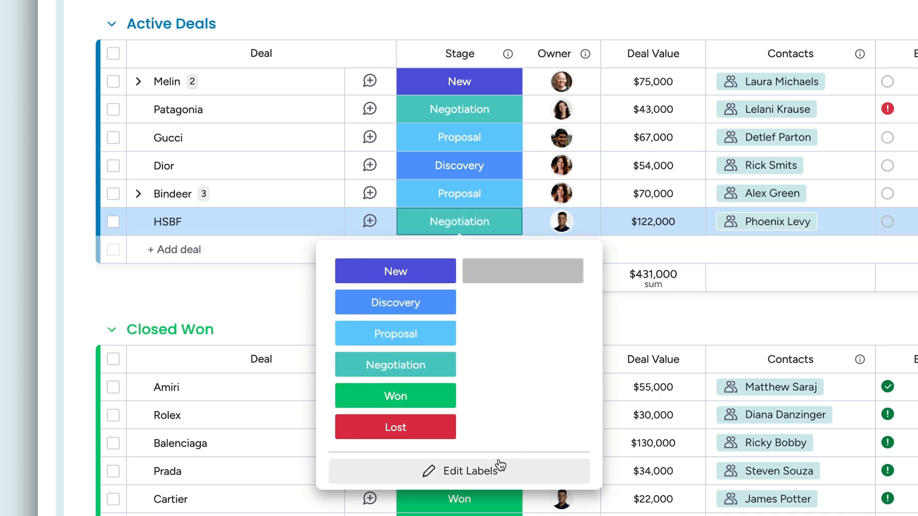
pyautogui.click(470, 471)
pyautogui.write('Contract sent')
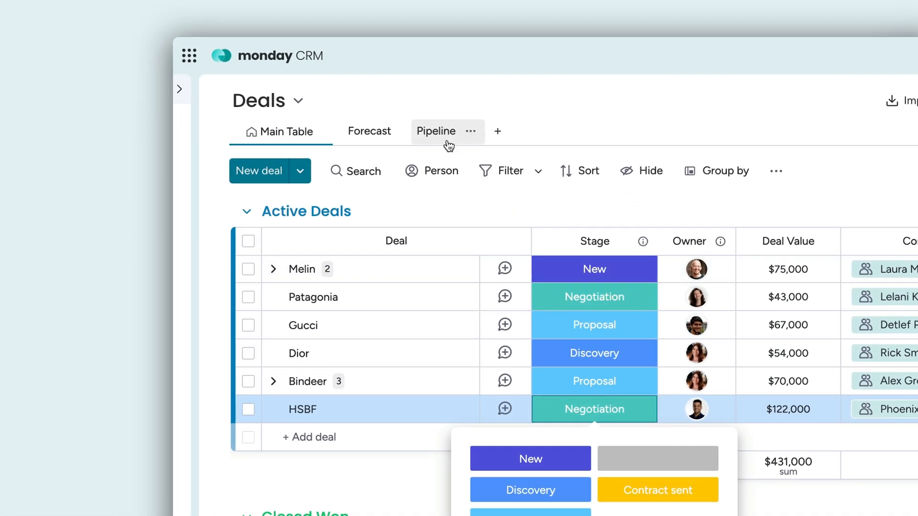
pyautogui.click(436, 131)
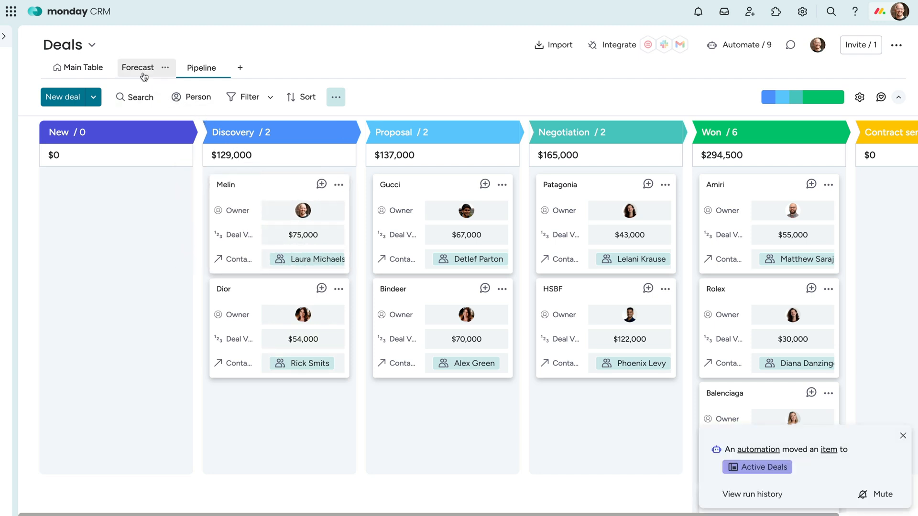
# Step: View the deals Forecast dashboard, then the Melin deal's $75,000 overview
pyautogui.click(137, 67)
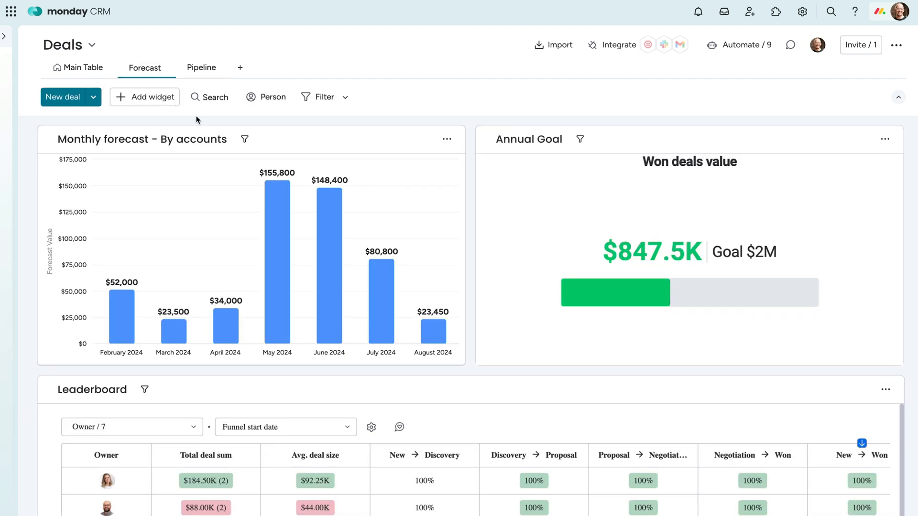
pyautogui.click(381, 293)
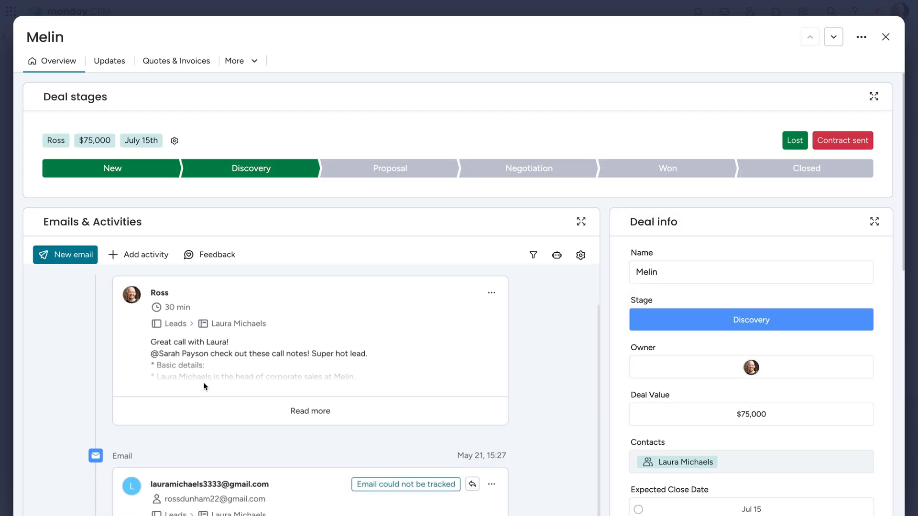
pyautogui.scroll(-3)
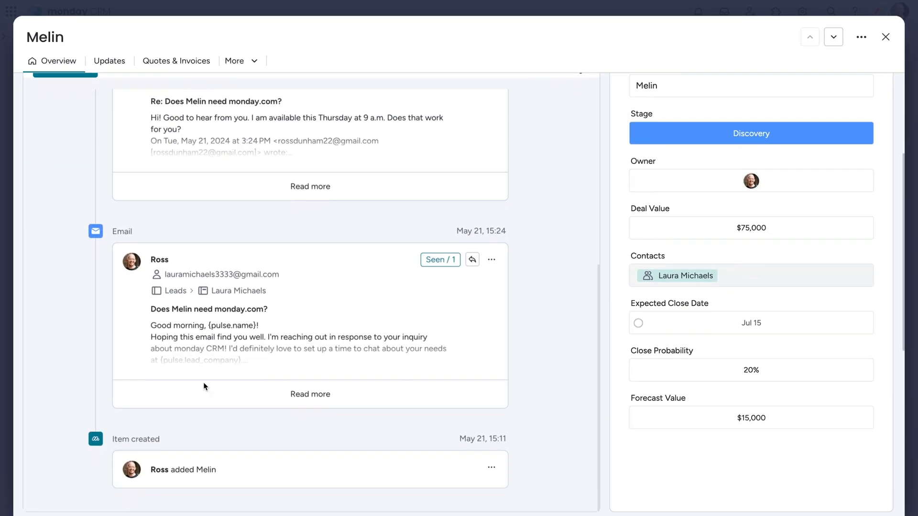
pyautogui.scroll(-3)
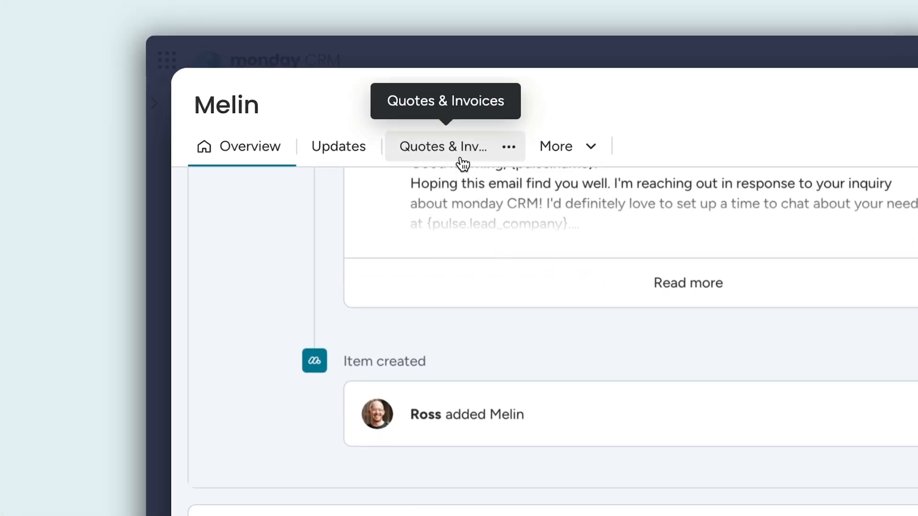
# Step: Fill the Melin quote's company name with Melin and customer name from the linked contact
pyautogui.click(445, 146)
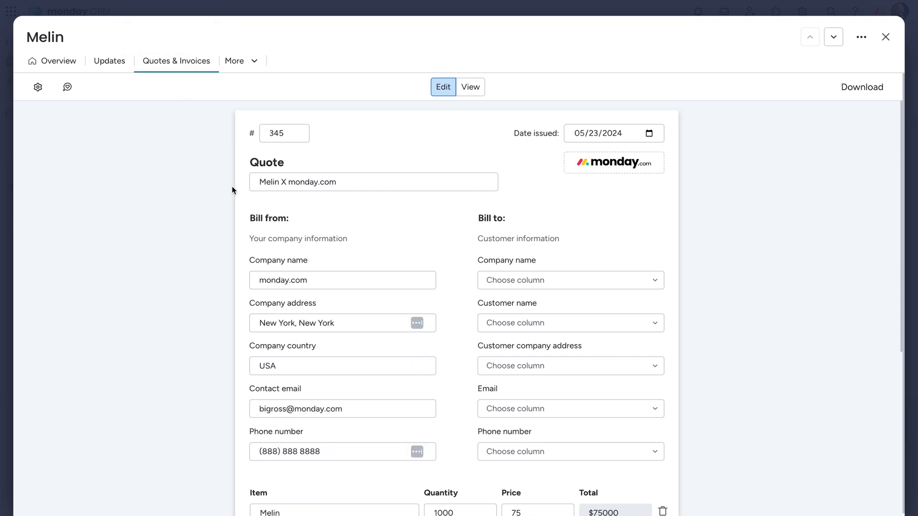
pyautogui.click(569, 281)
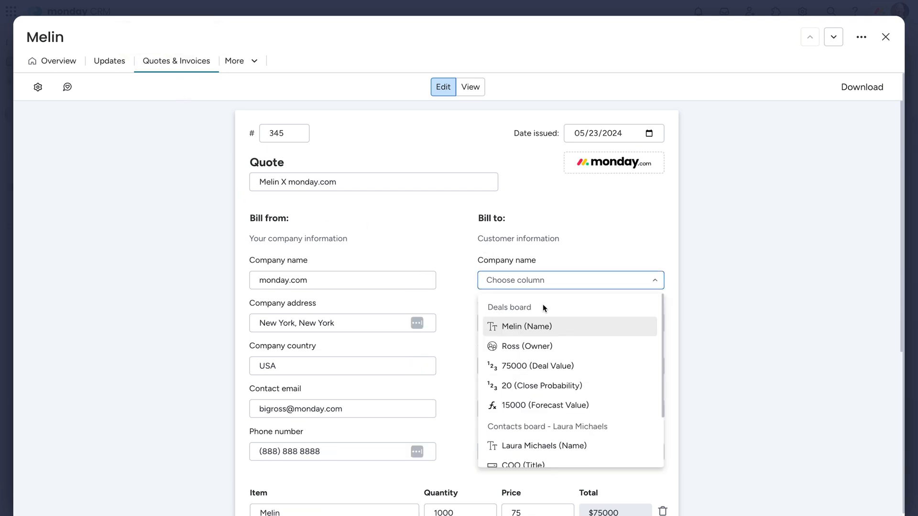
pyautogui.click(526, 326)
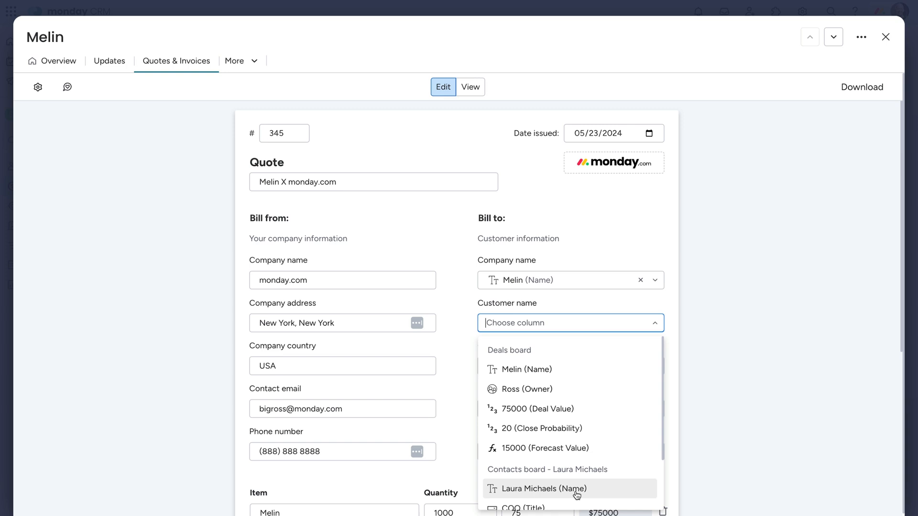
pyautogui.click(542, 489)
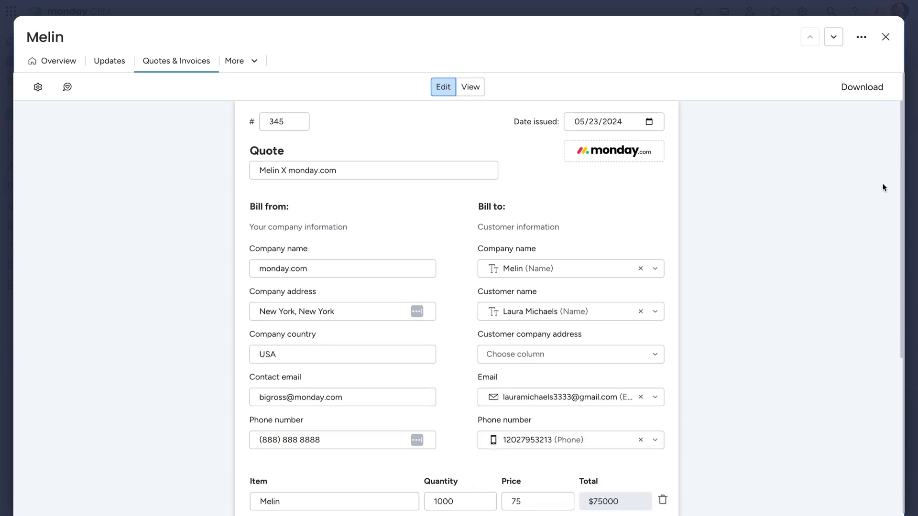
# Step: Download the finished $75,000 Melin quote and go to the Automation center
pyautogui.scroll(-3)
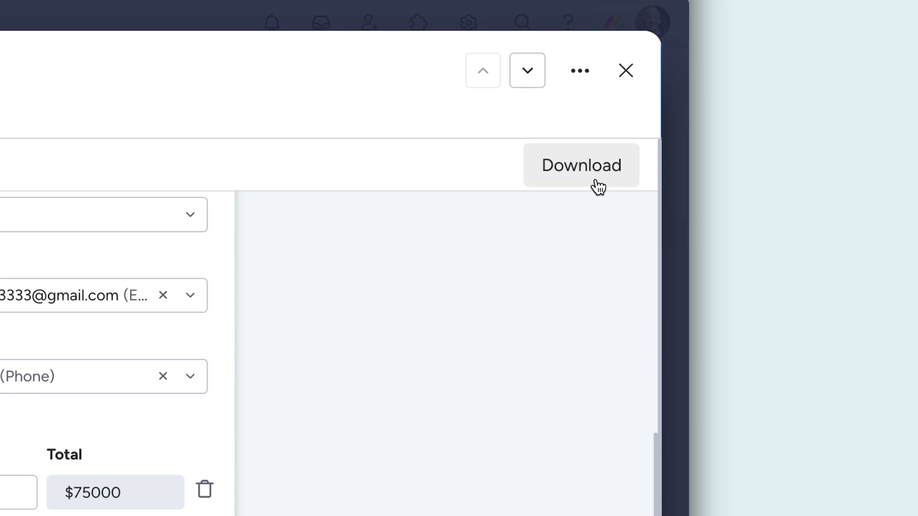
pyautogui.click(580, 164)
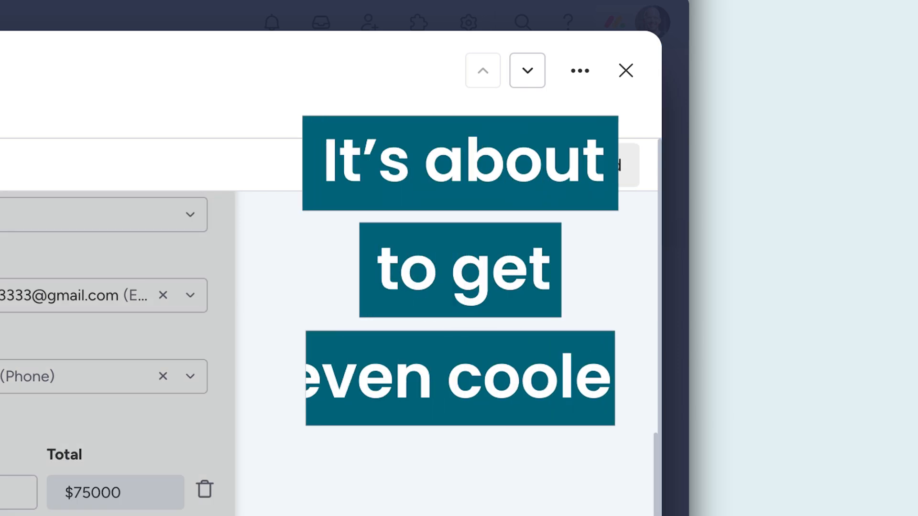
pyautogui.click(625, 70)
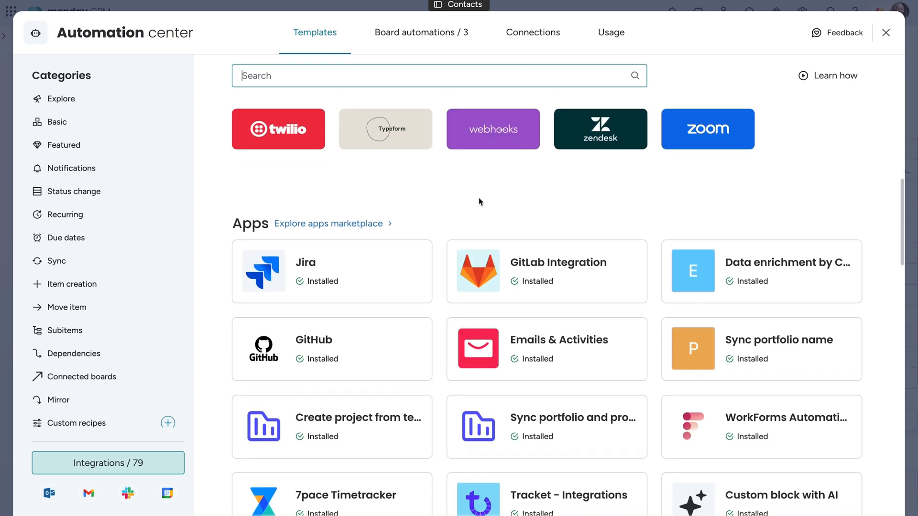
# Step: Connect Twilio with Account SID and Auth Token, then show the Deals board's Integrations catalogue
pyautogui.click(885, 33)
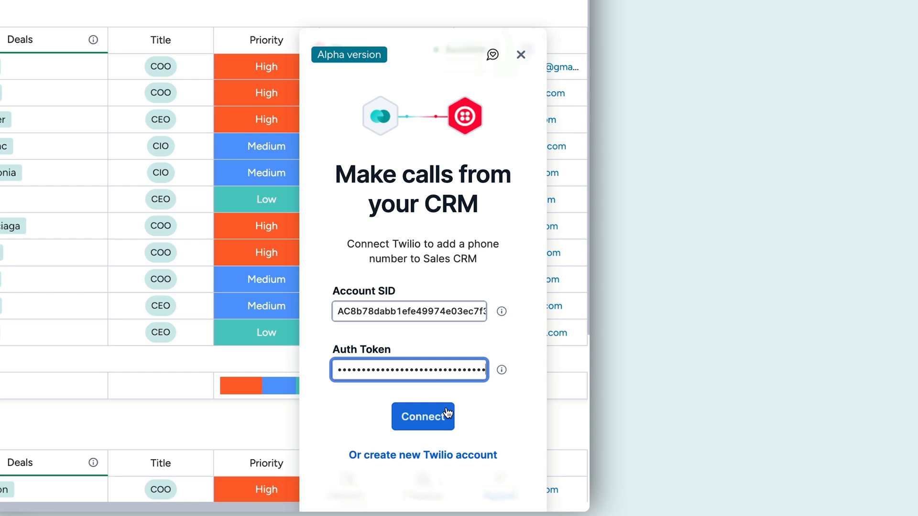
pyautogui.click(422, 416)
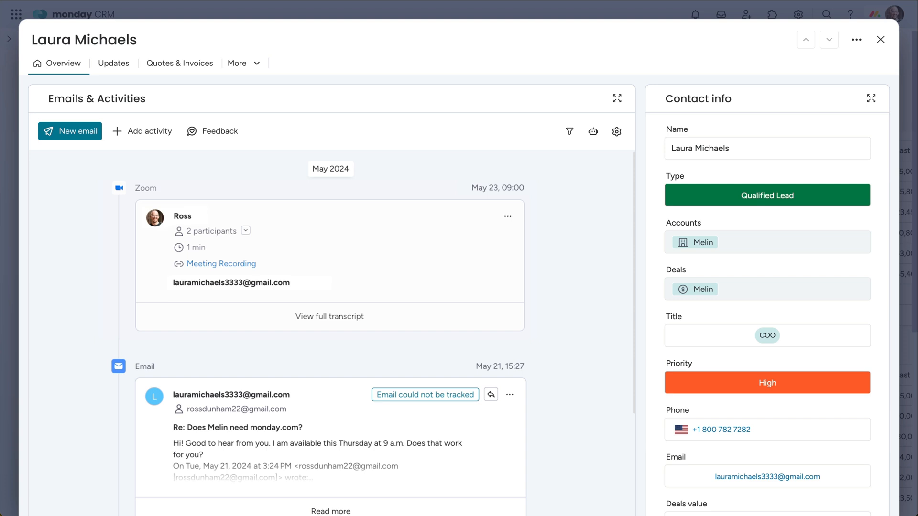
pyautogui.click(617, 97)
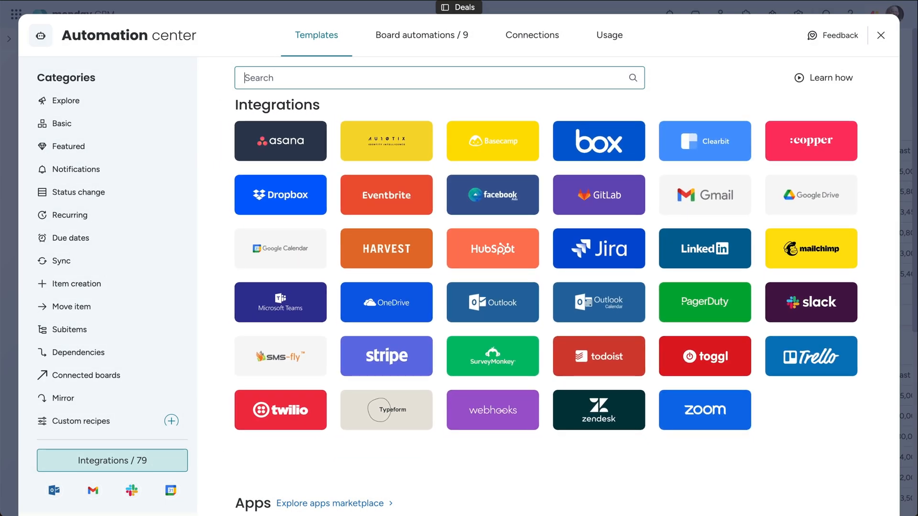
pyautogui.click(879, 36)
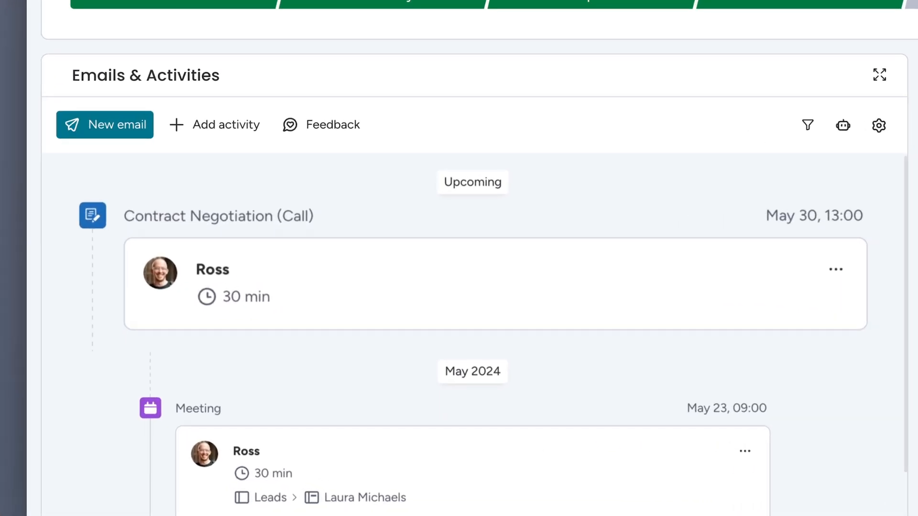
# Step: Review the Activities Dashboard widgets: activity types, monthly completed activities and activities by rep
pyautogui.scroll(-3)
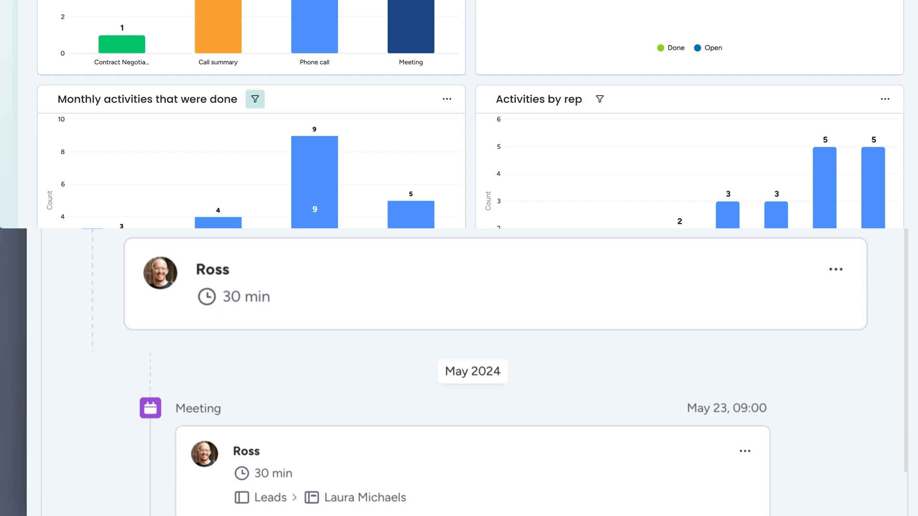
pyautogui.click(142, 68)
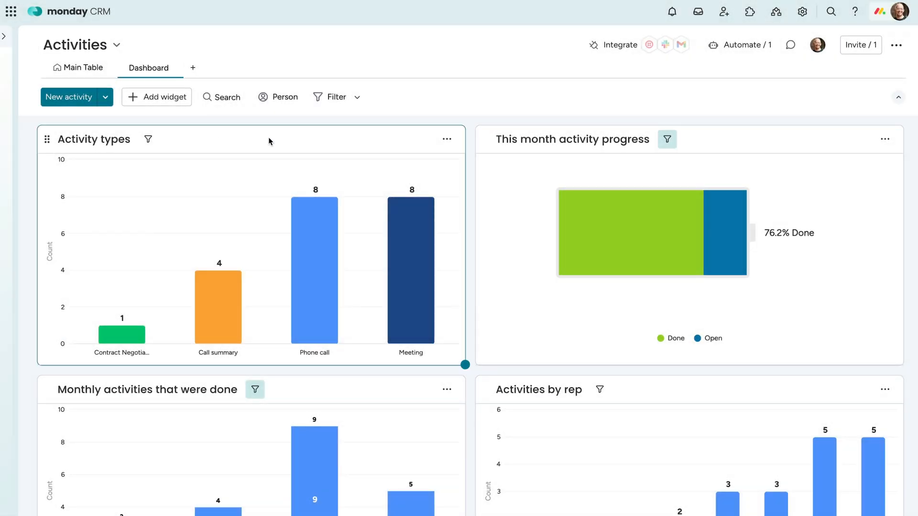
pyautogui.scroll(-3)
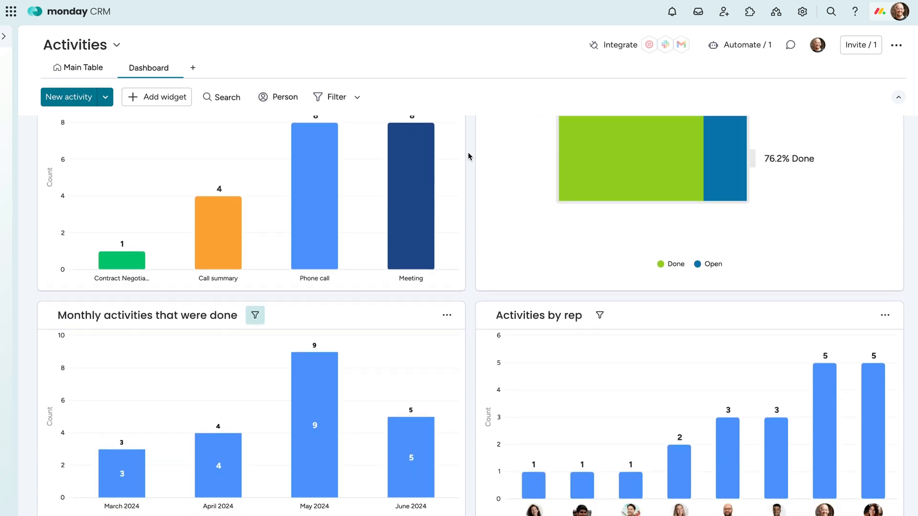
pyautogui.scroll(-3)
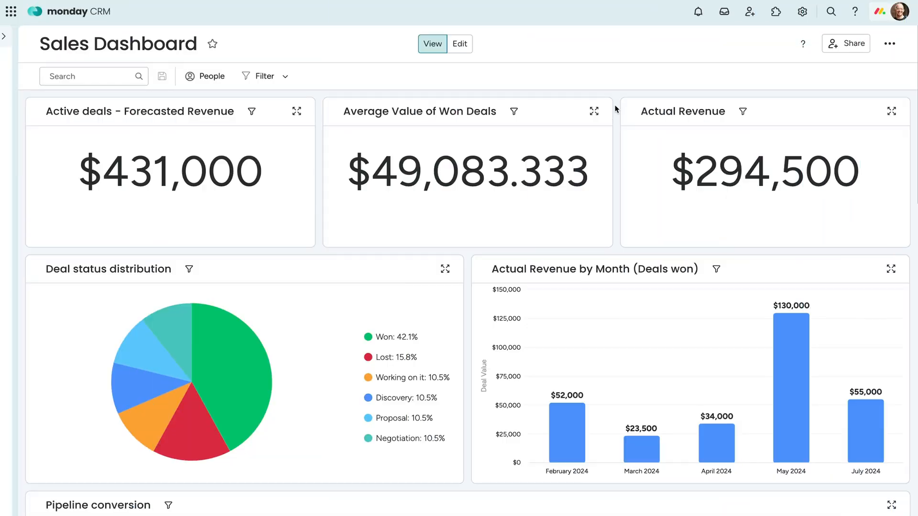
# Step: Scroll the Sales Dashboard through $294,500 actual revenue, 40% pipeline conversion and monthly forecast widgets
pyautogui.scroll(-3)
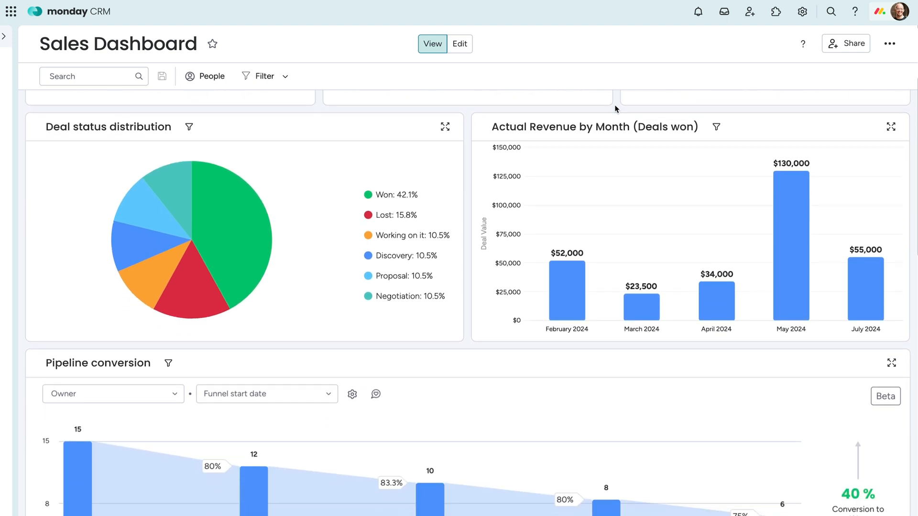
pyautogui.scroll(-3)
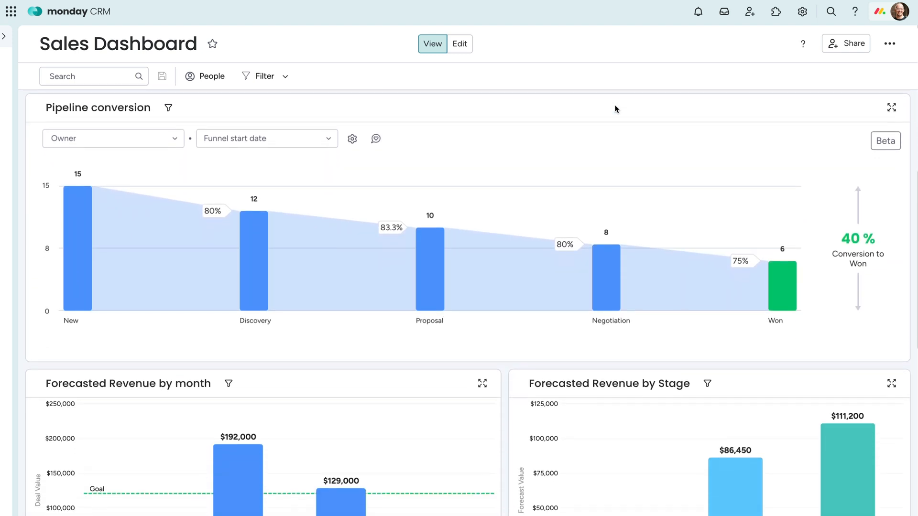
pyautogui.scroll(-3)
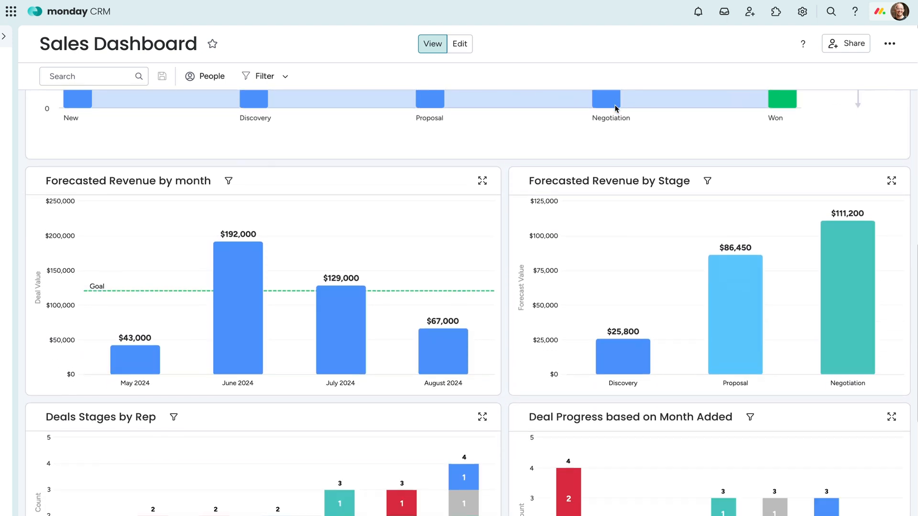
pyautogui.scroll(-3)
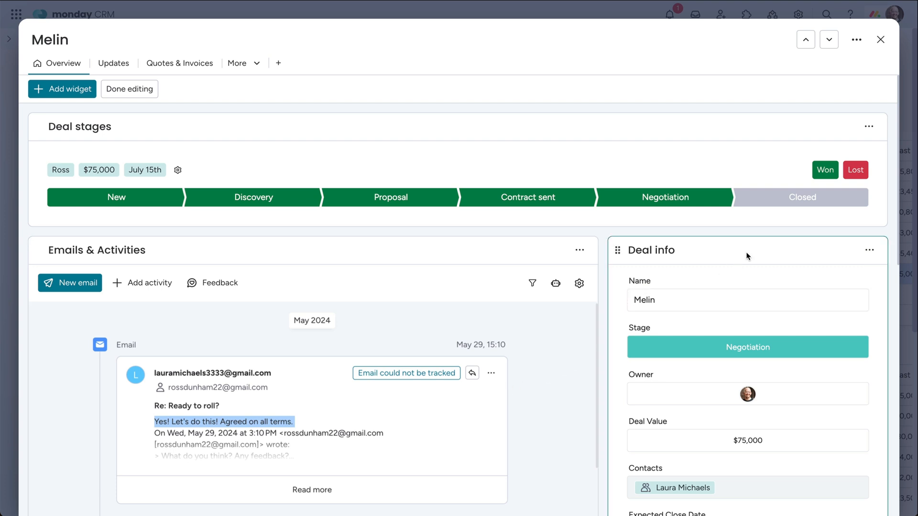
pyautogui.click(825, 170)
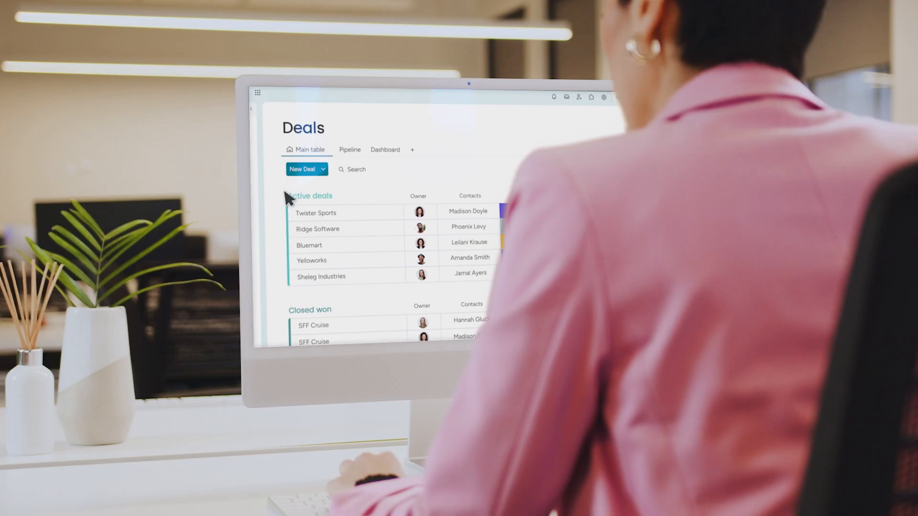
# Step: Open the Twister Sports deal to show its stages and activity timeline
pyautogui.click(315, 212)
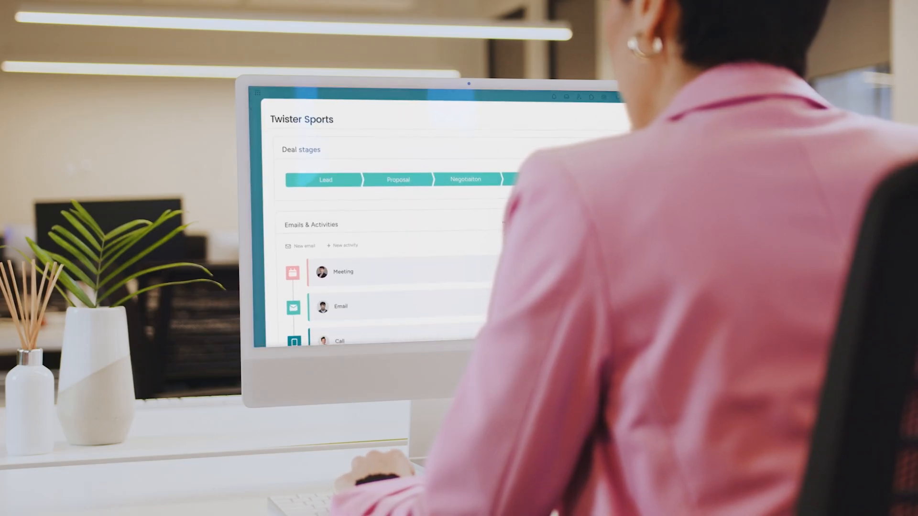